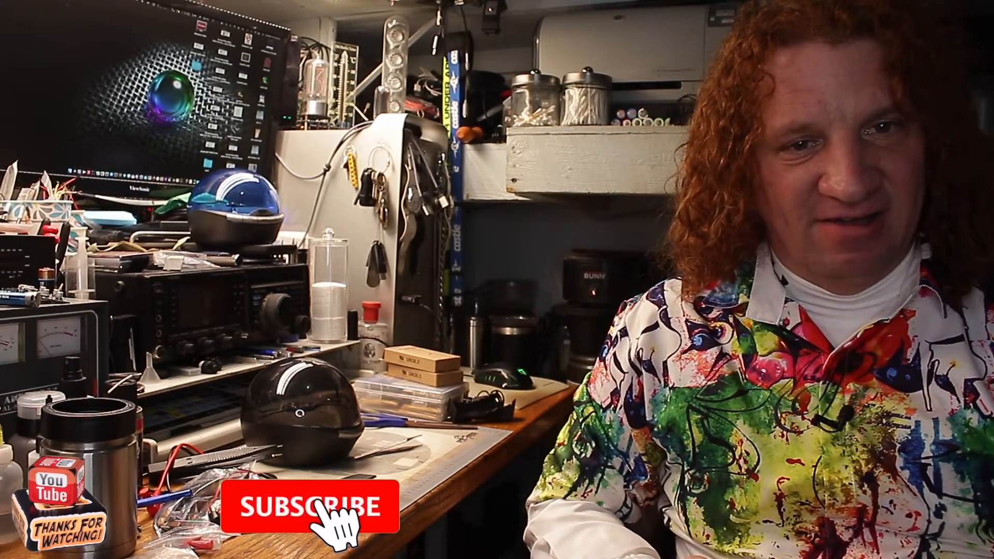
click(313, 504)
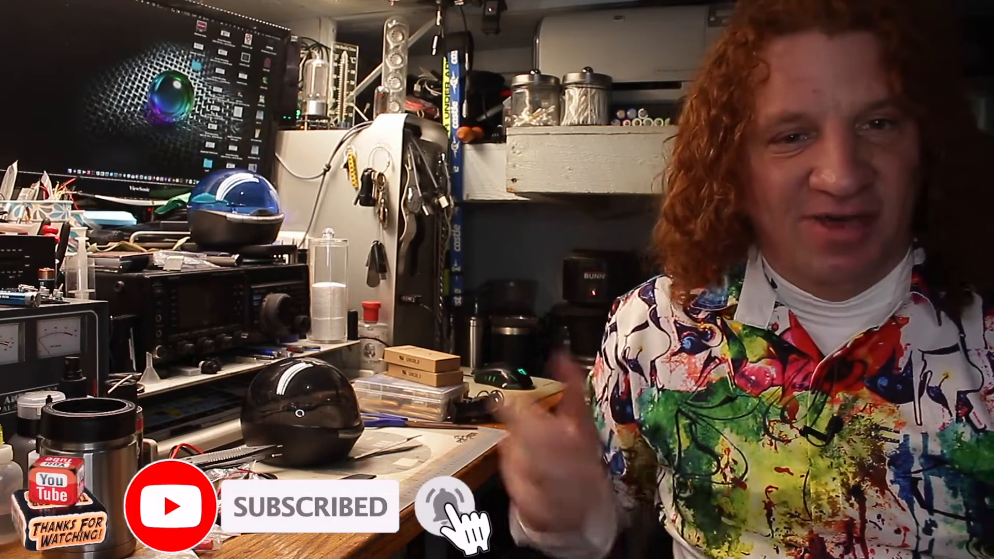